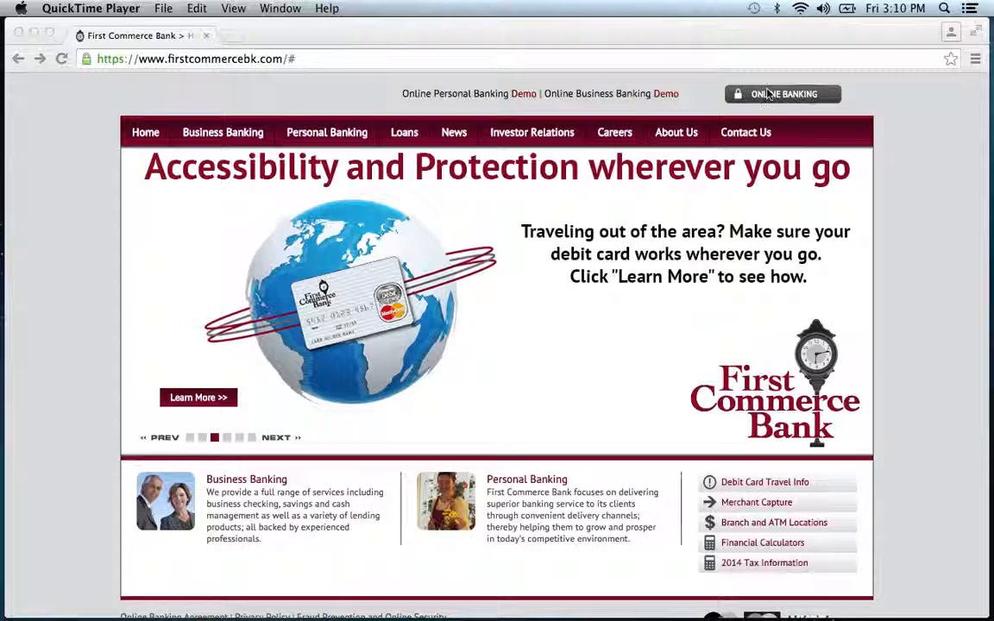
Step: Go to Personal Banking Login and submit the user ID 'banklogin'
left_click(783, 94)
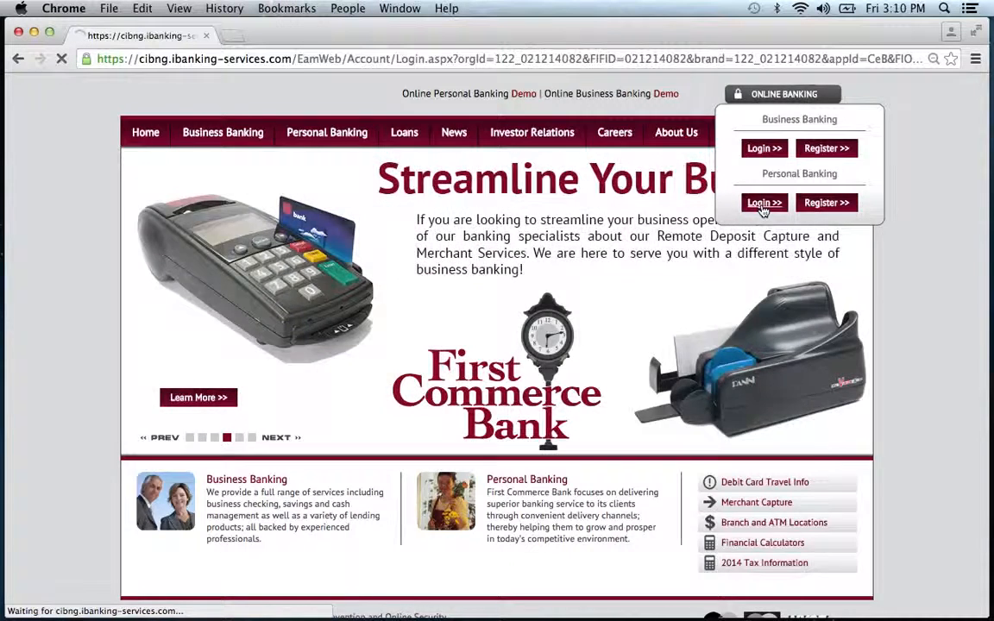
left_click(764, 202)
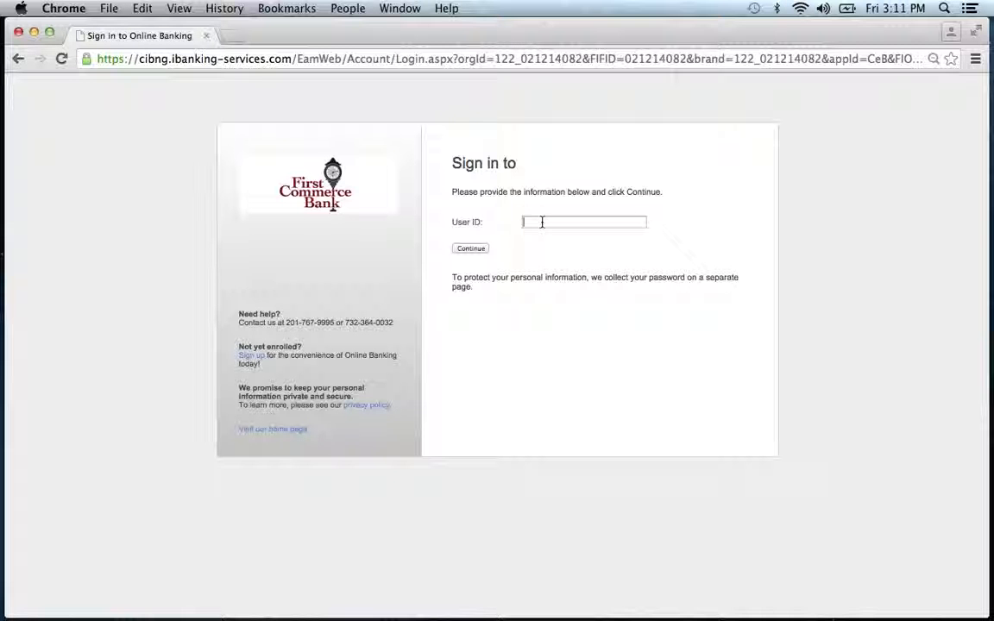
type("banklogin")
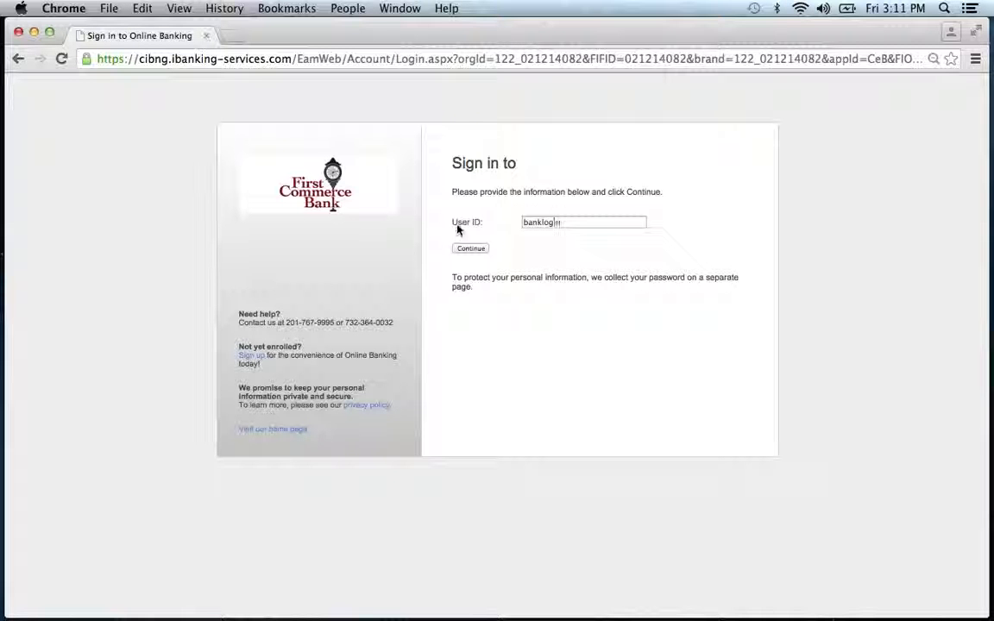
left_click(470, 249)
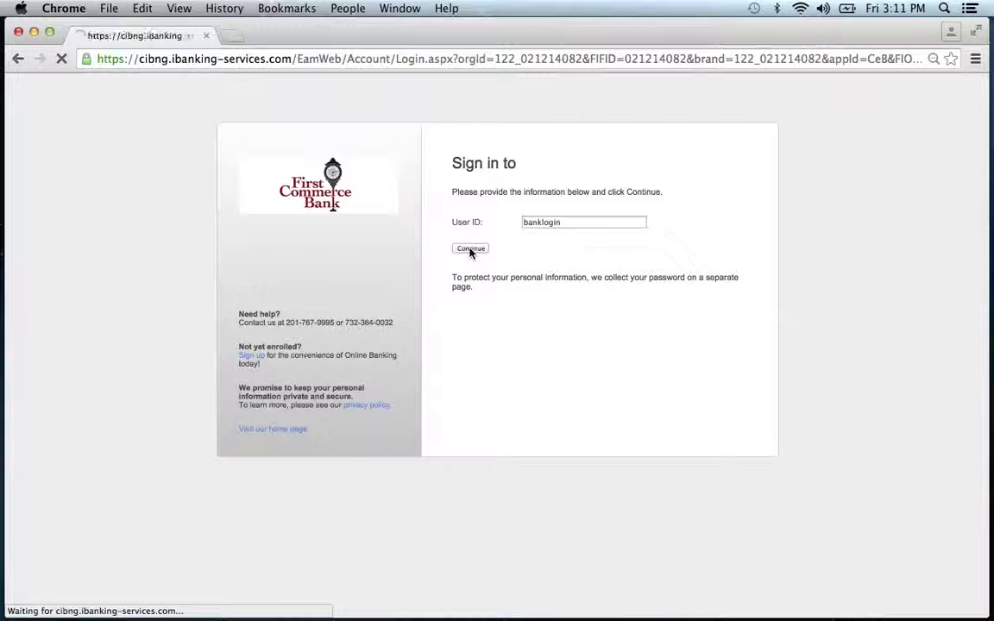
Step: Click Sign In with the password field left empty until the password page appears
left_click(470, 249)
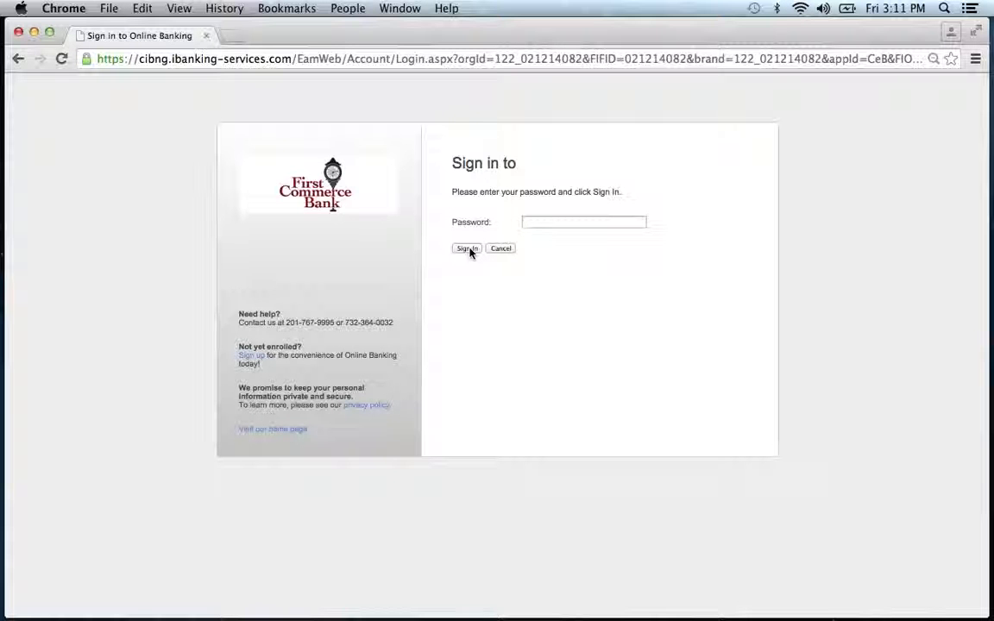
left_click(584, 222)
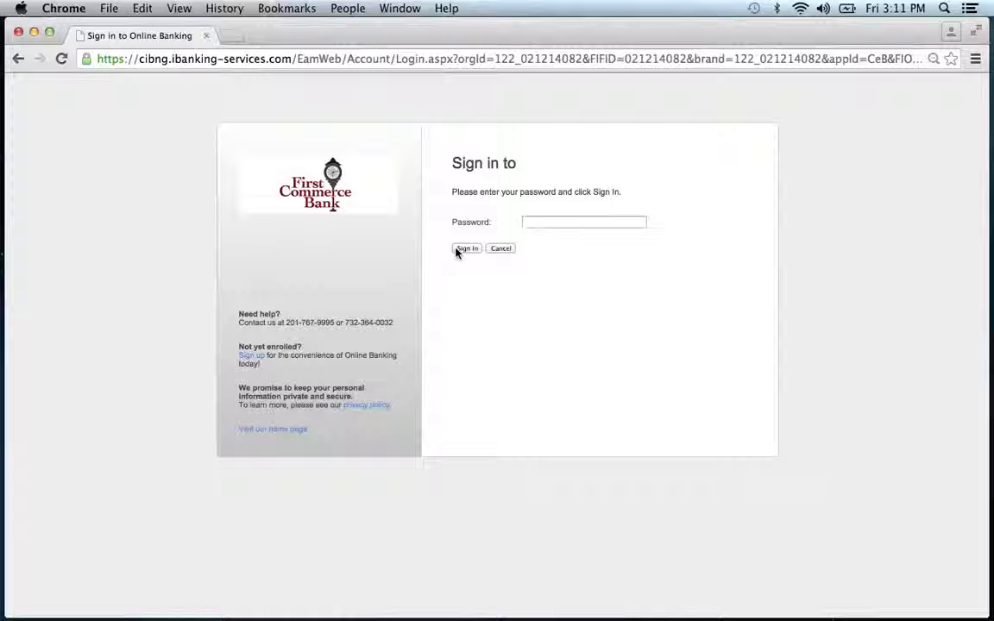
left_click(584, 221)
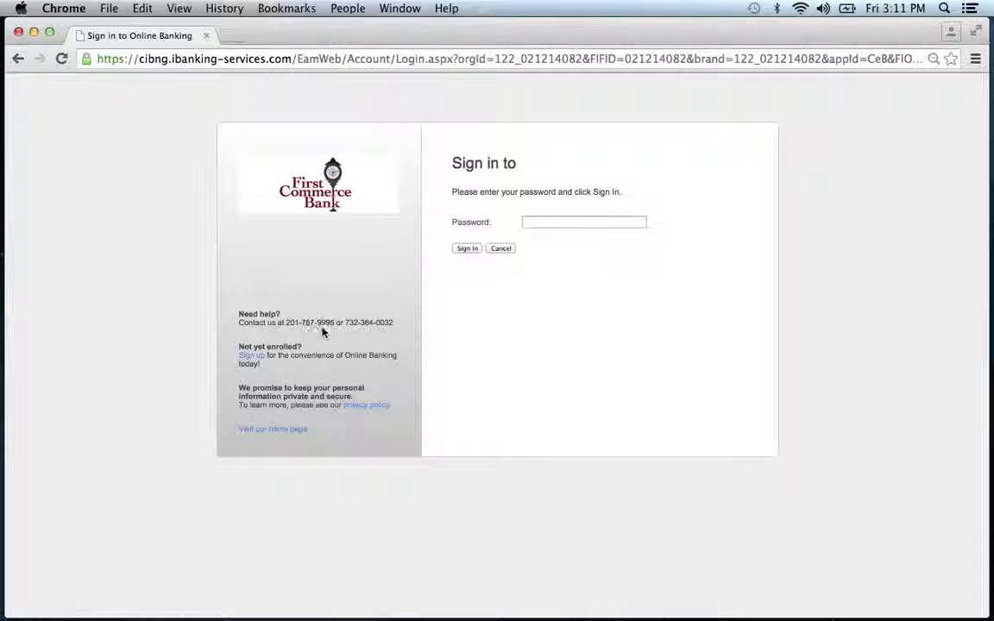
mouse_move(335, 332)
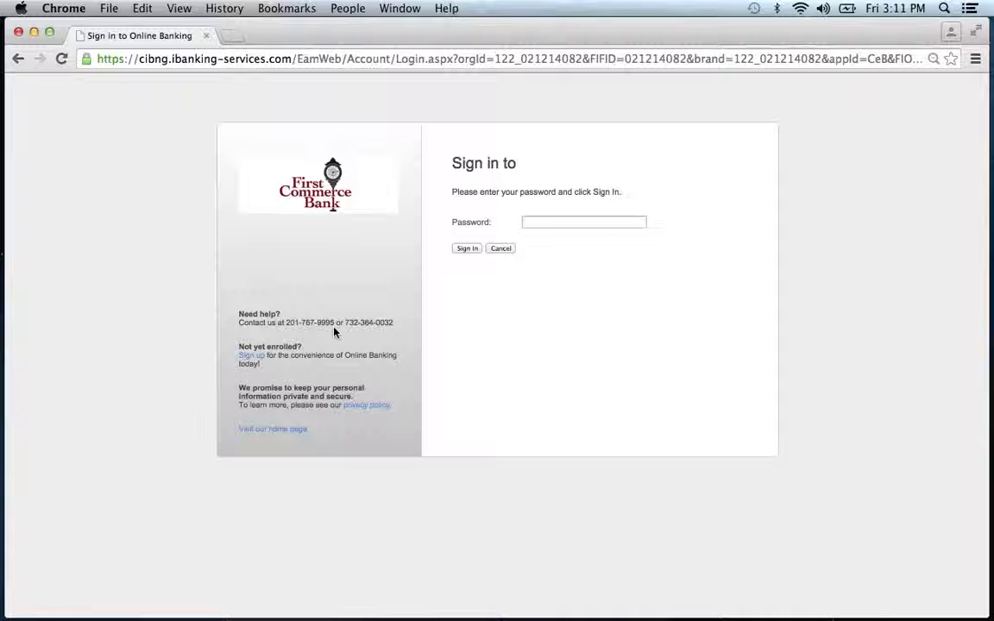
left_click(585, 222)
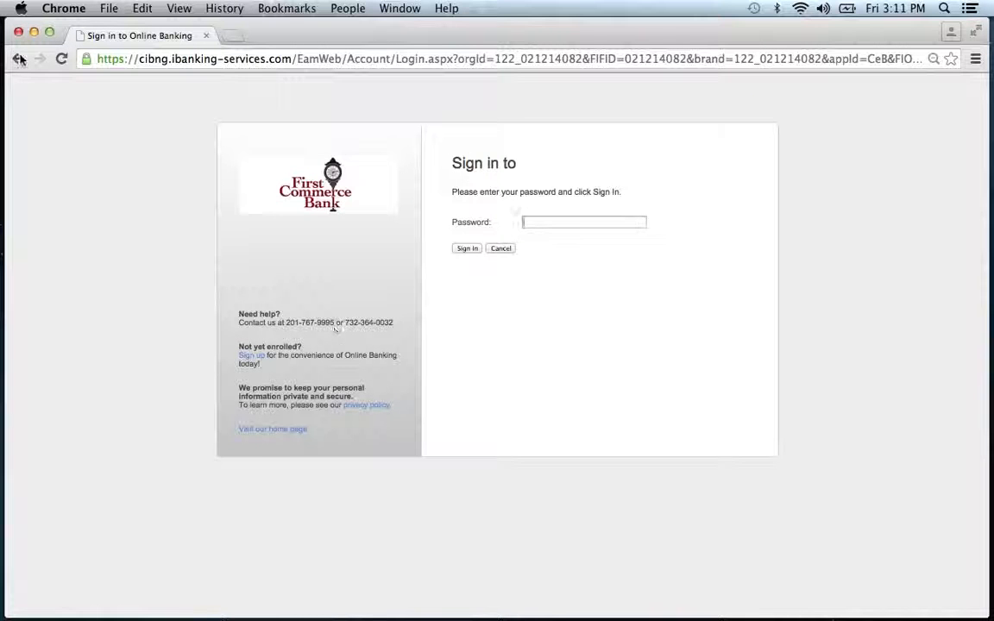
Step: Go back to the bank home page and choose Register under Personal Banking
left_click(19, 59)
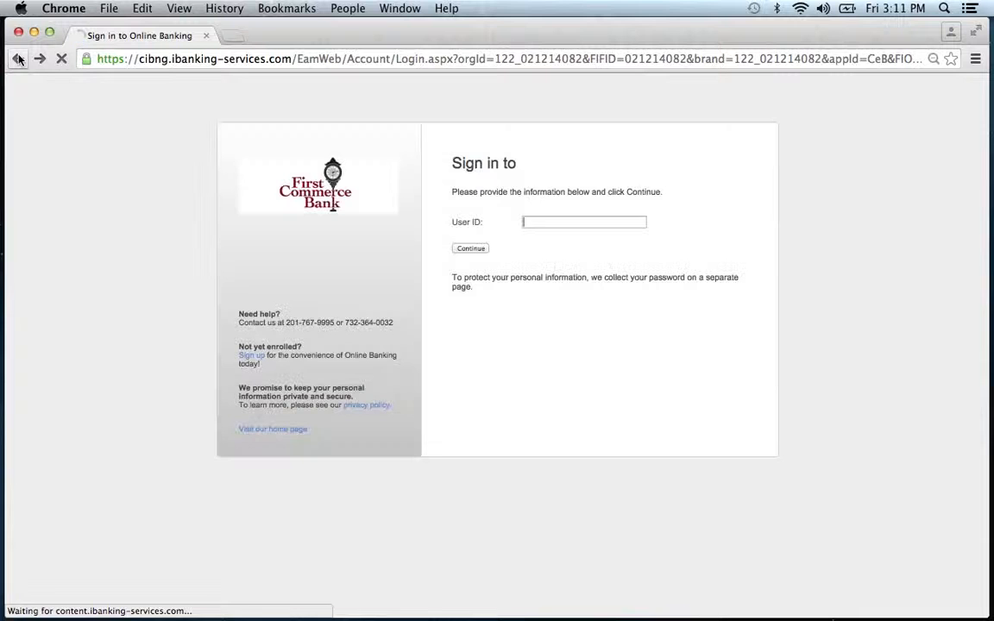
left_click(18, 59)
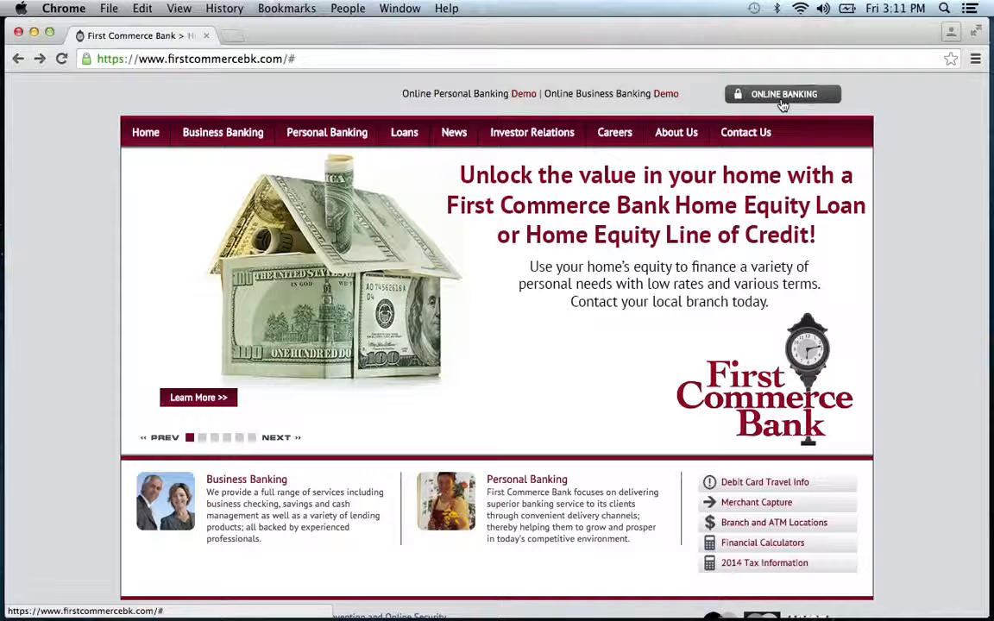
left_click(782, 94)
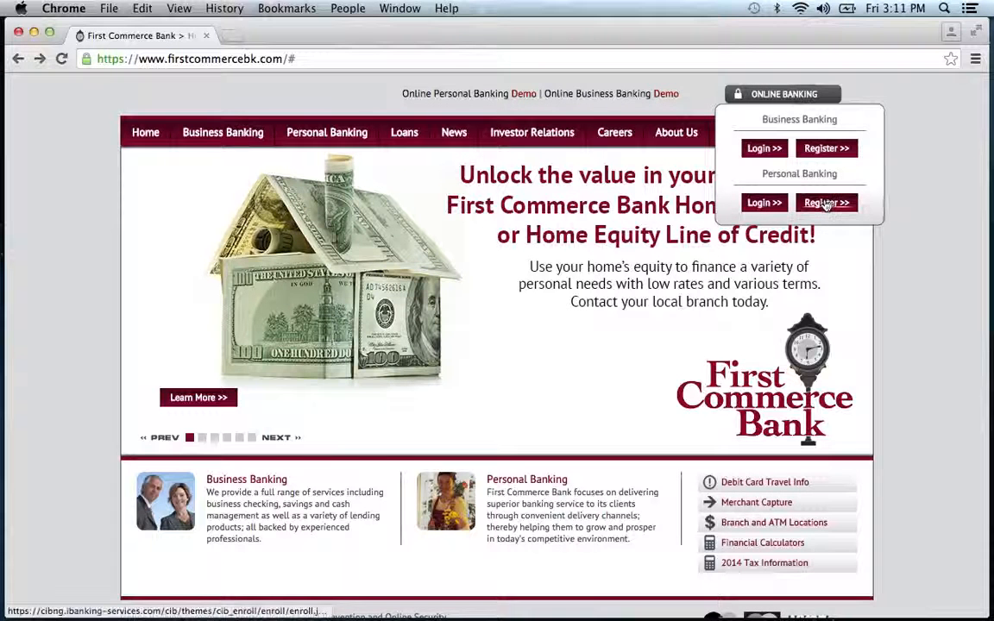
left_click(825, 202)
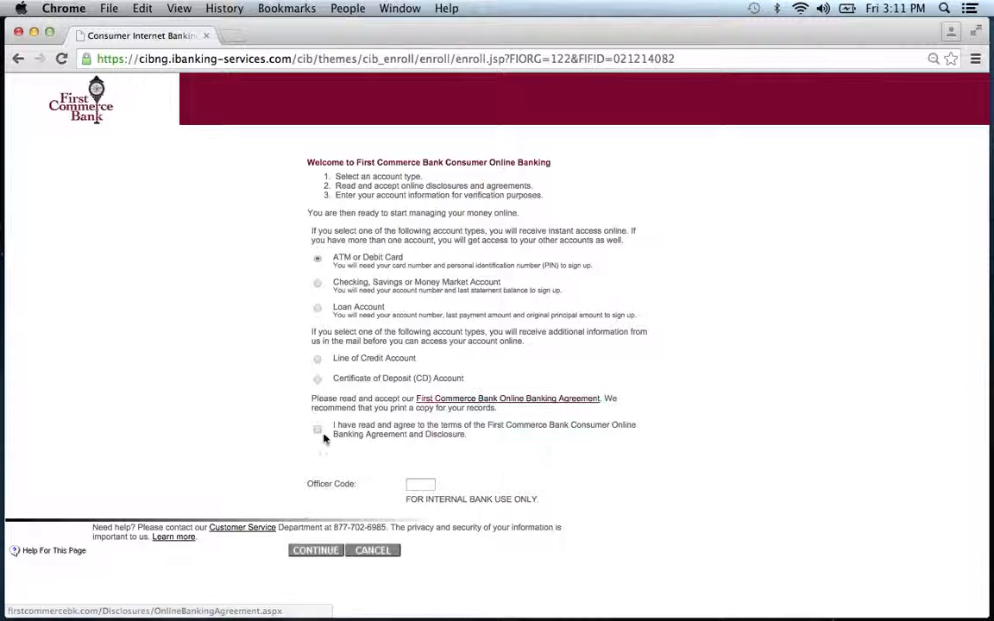
Step: Accept the online banking agreement for ATM or Debit Card enrollment and continue
left_click(317, 429)
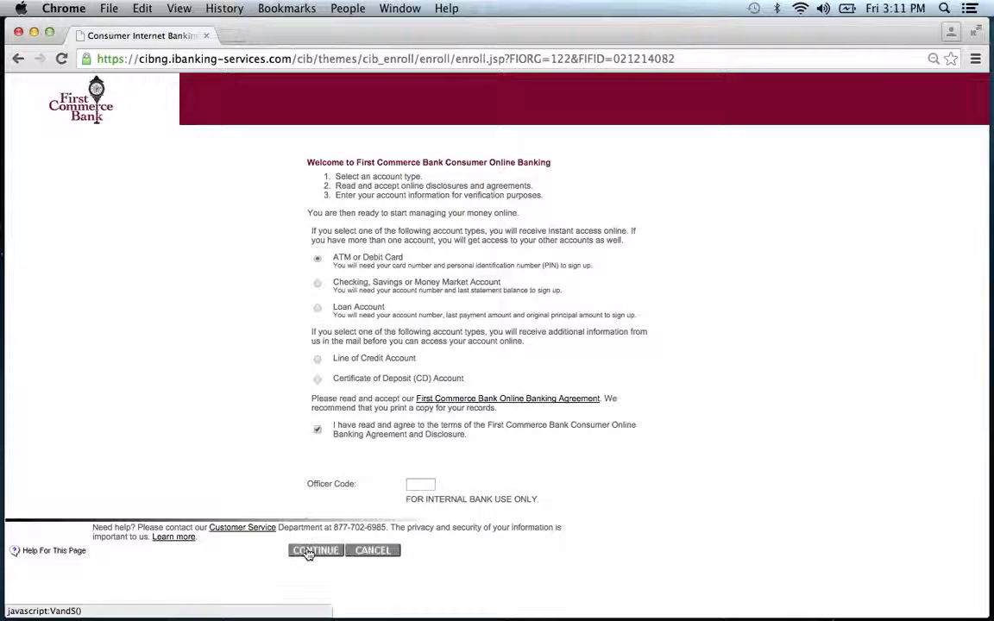
left_click(316, 551)
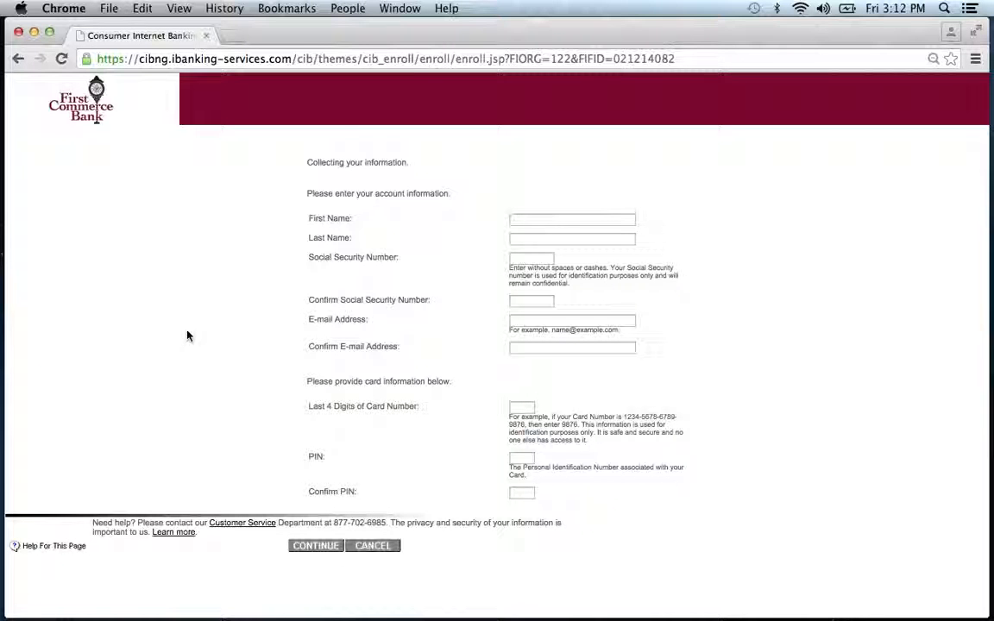
mouse_move(187, 335)
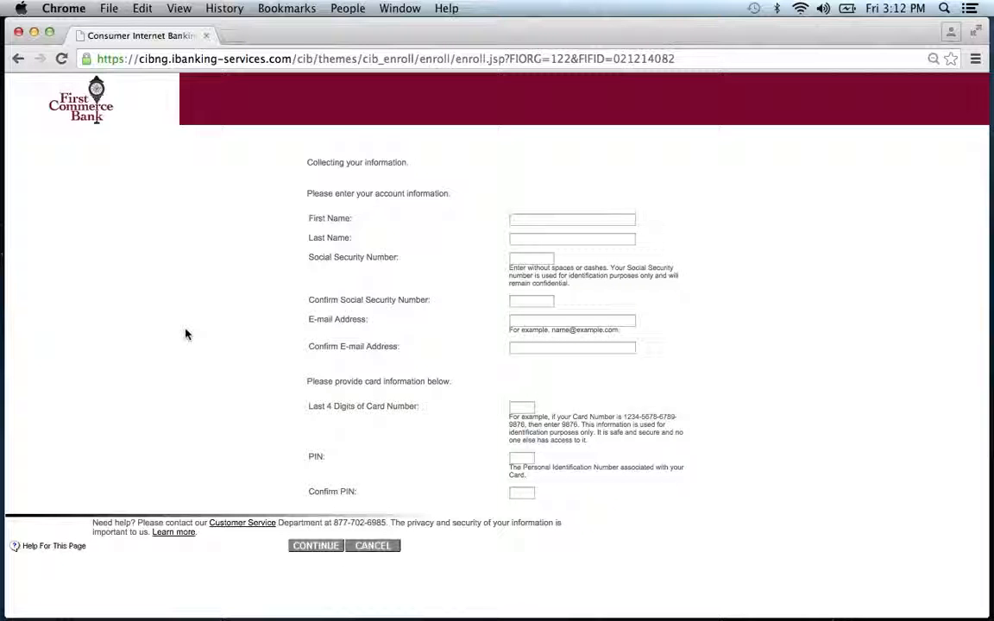